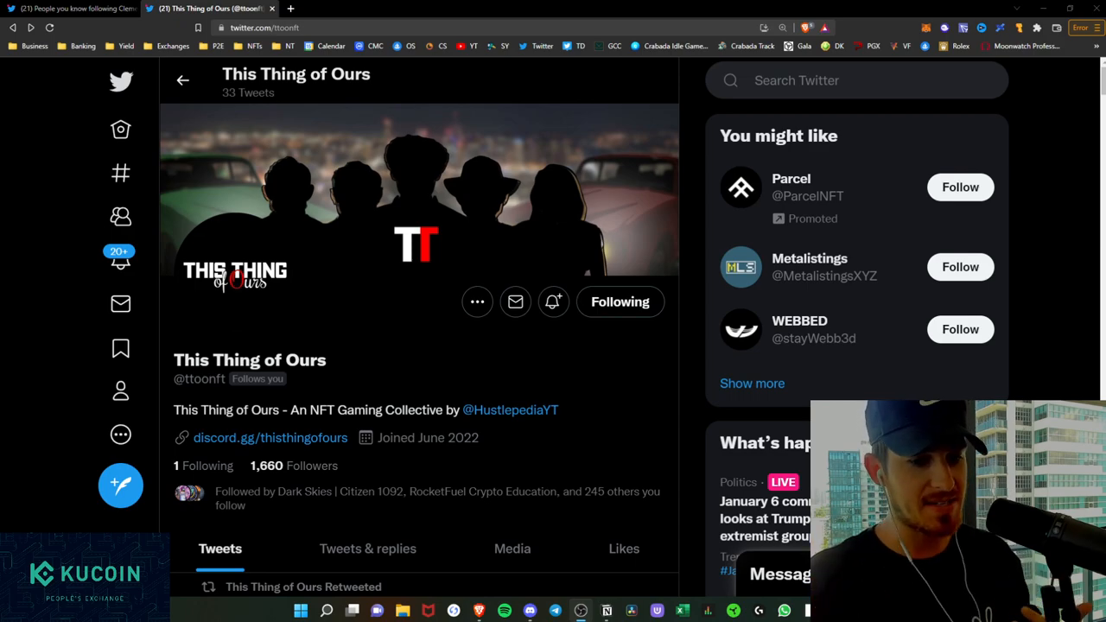
mouse_move(19, 339)
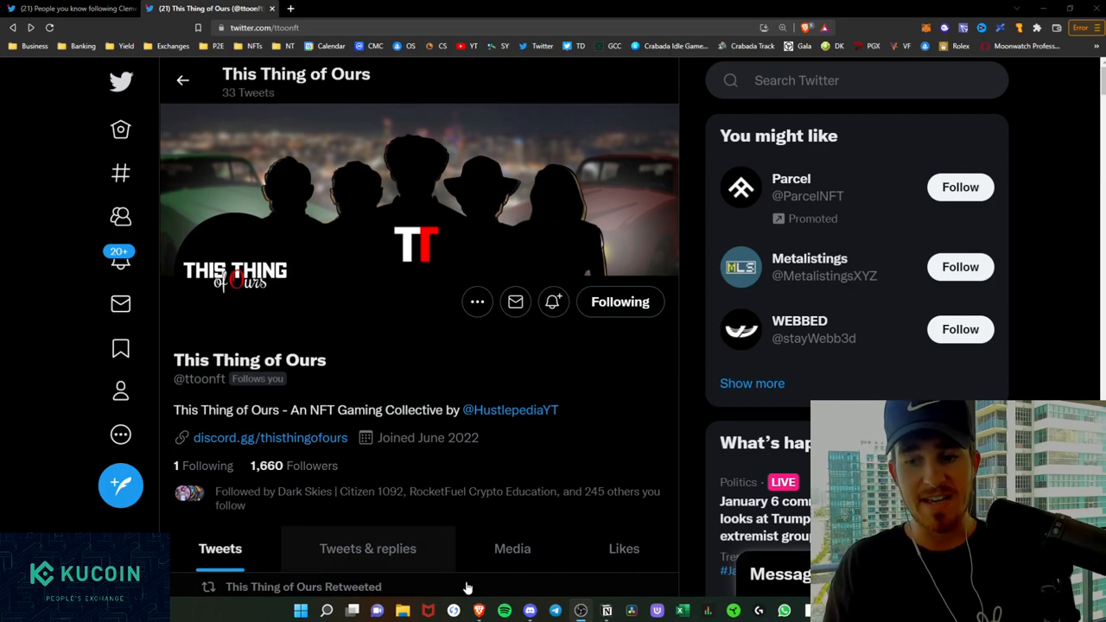
Step: Show the #faq post on how mobsters benefit: DAO treasury, reports, networking, tools, games
click(529, 612)
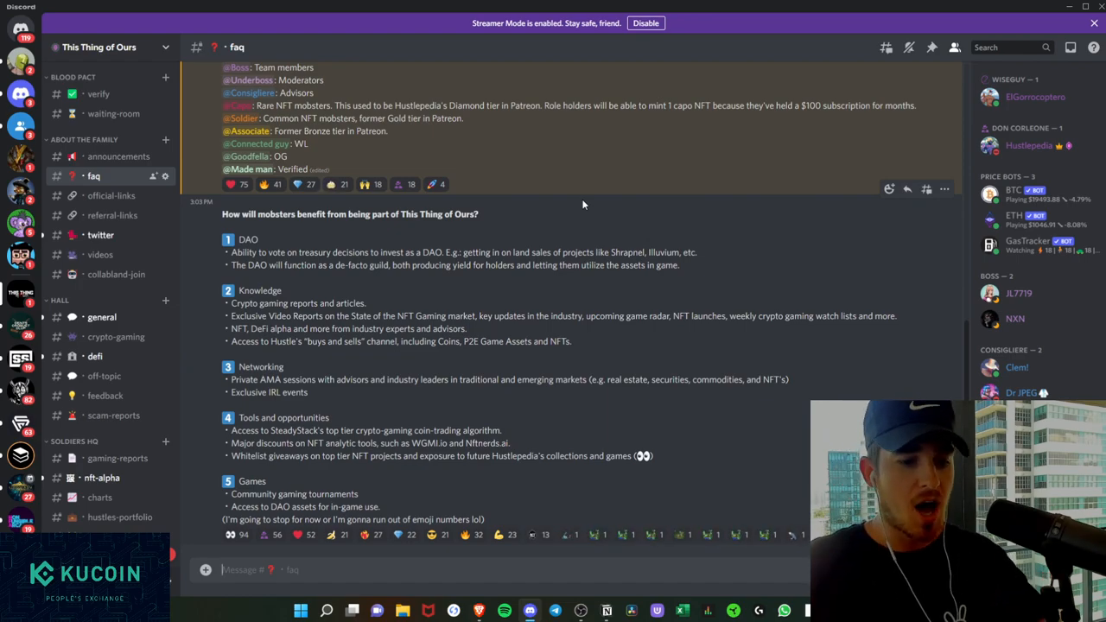
mouse_move(546, 235)
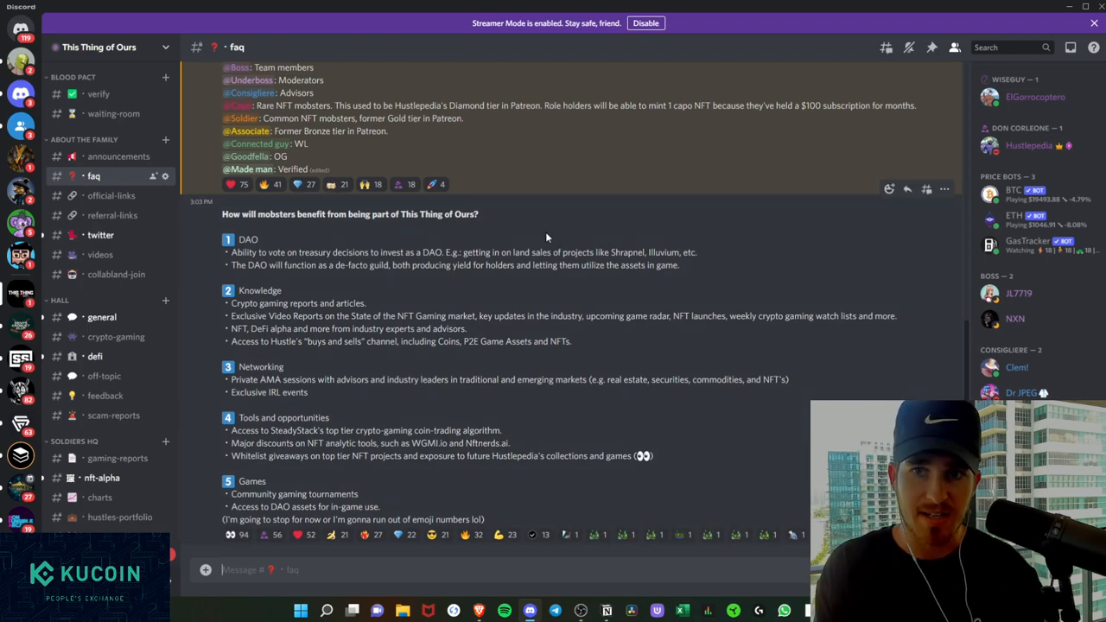
Step: Scroll #faq back to the top: 'What is This Thing of Ours?', mint details and roles
scroll(up, 3)
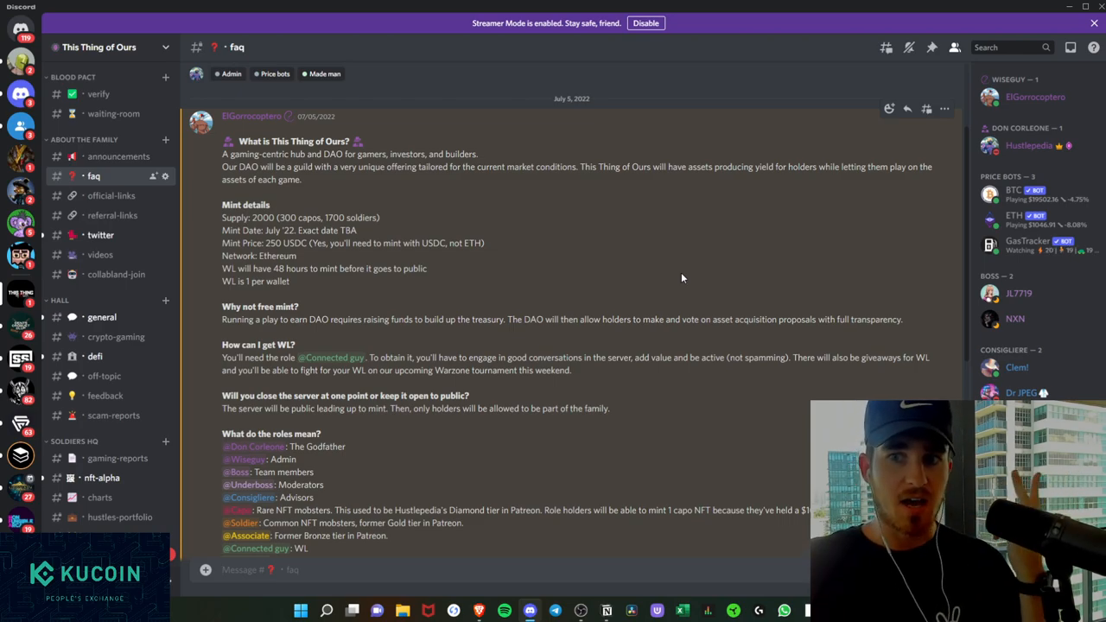
mouse_move(684, 284)
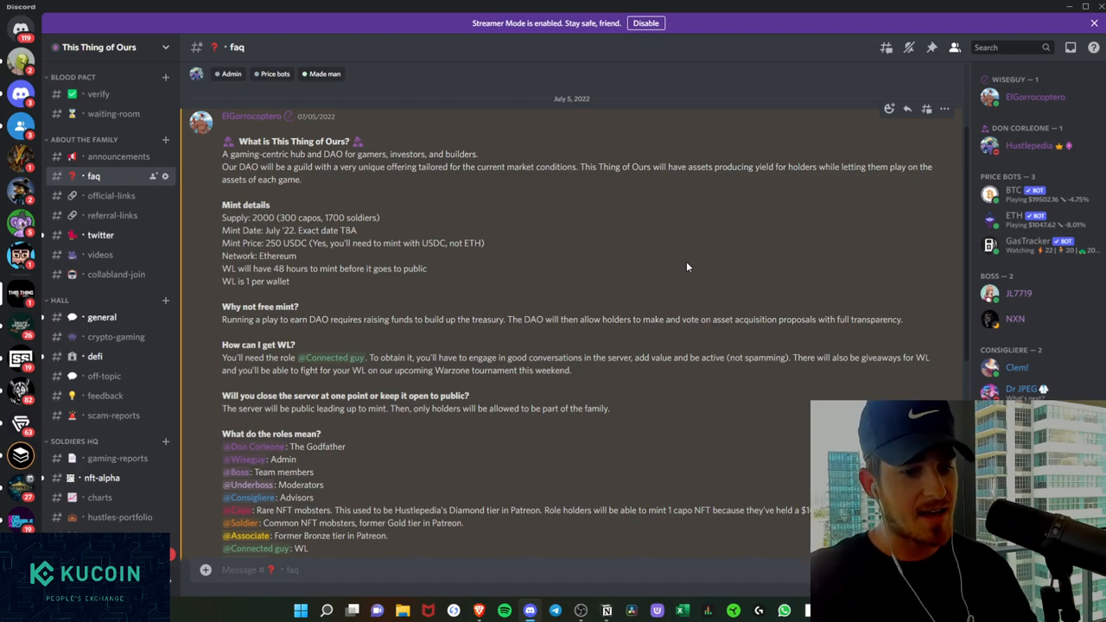
mouse_move(491, 224)
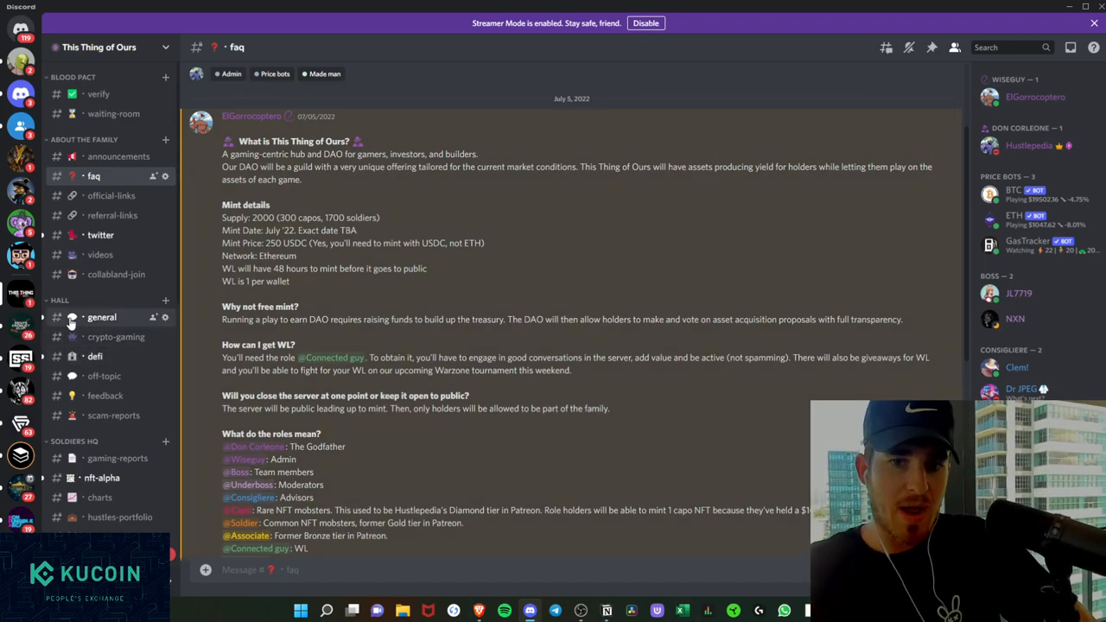
Step: Browse the #general community chat, then the #crypto-gaming channel
click(102, 318)
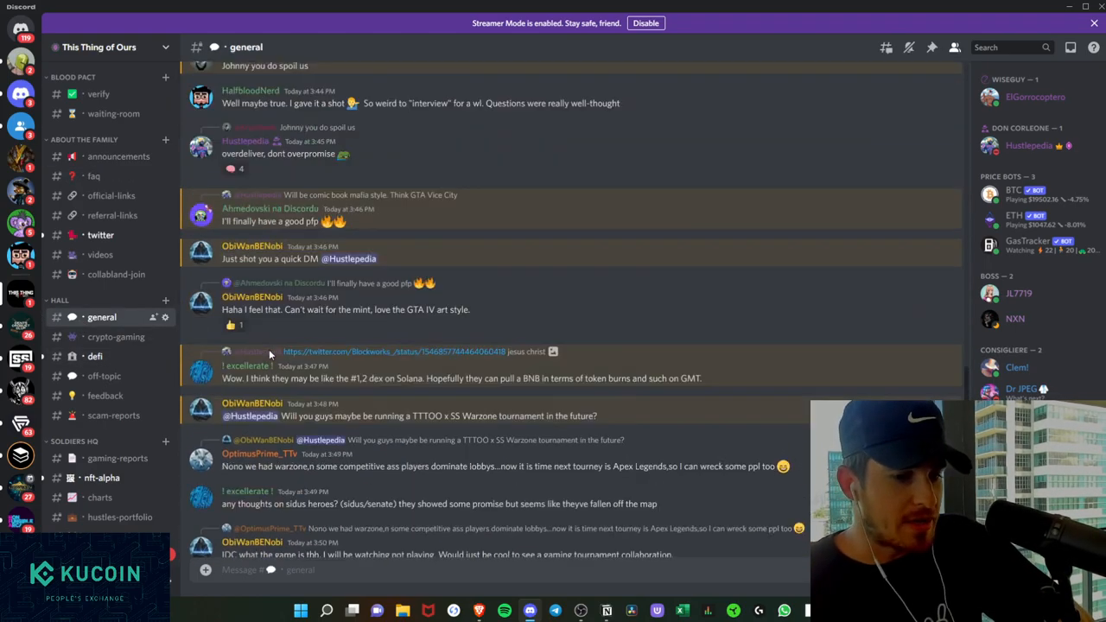
scroll(down, 3)
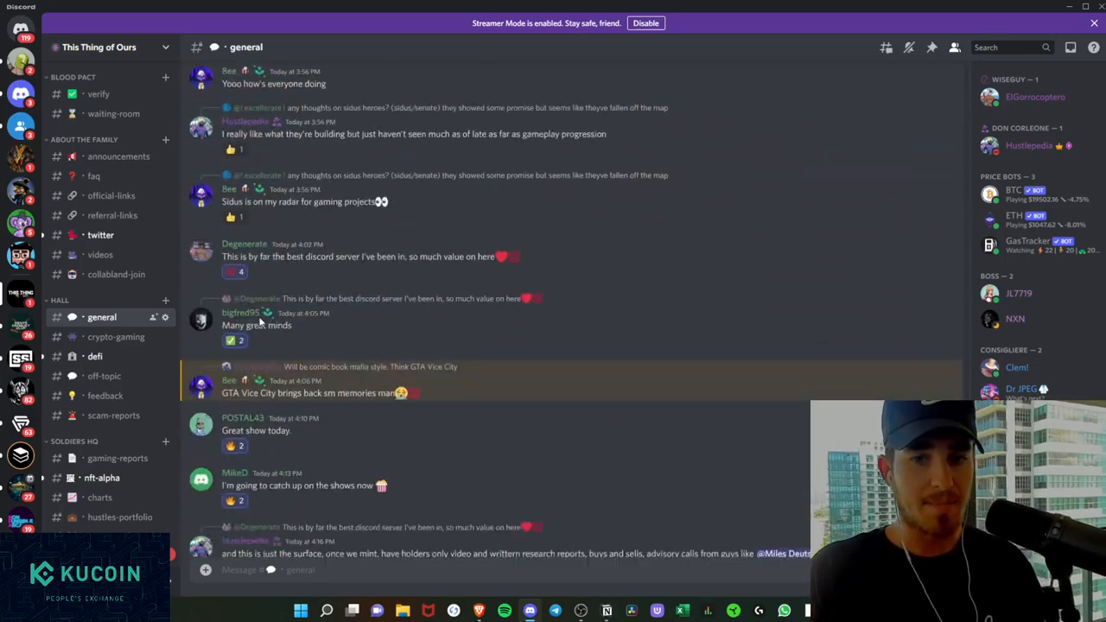
click(116, 336)
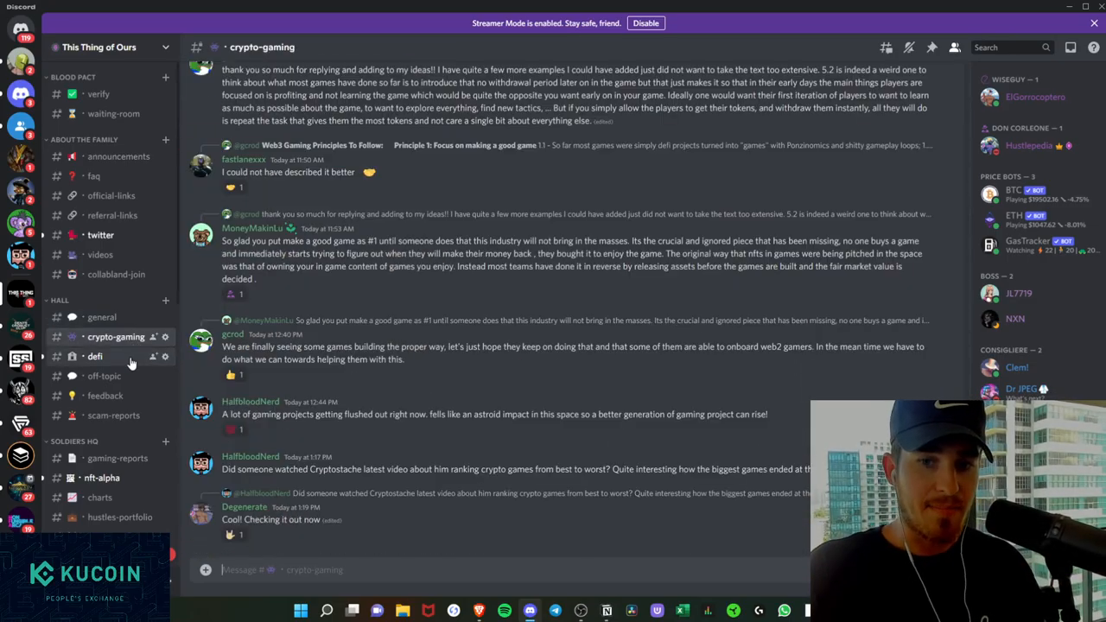
scroll(down, 3)
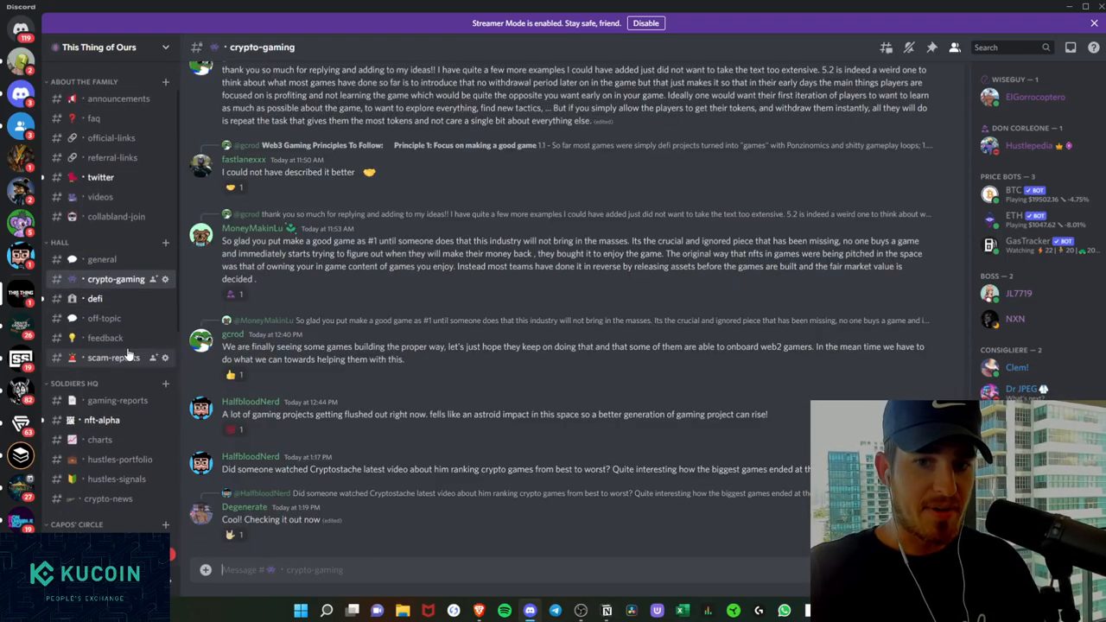
Step: Browse #gaming-reports, #nft-alpha and finally #charts with its chart screenshots
click(117, 401)
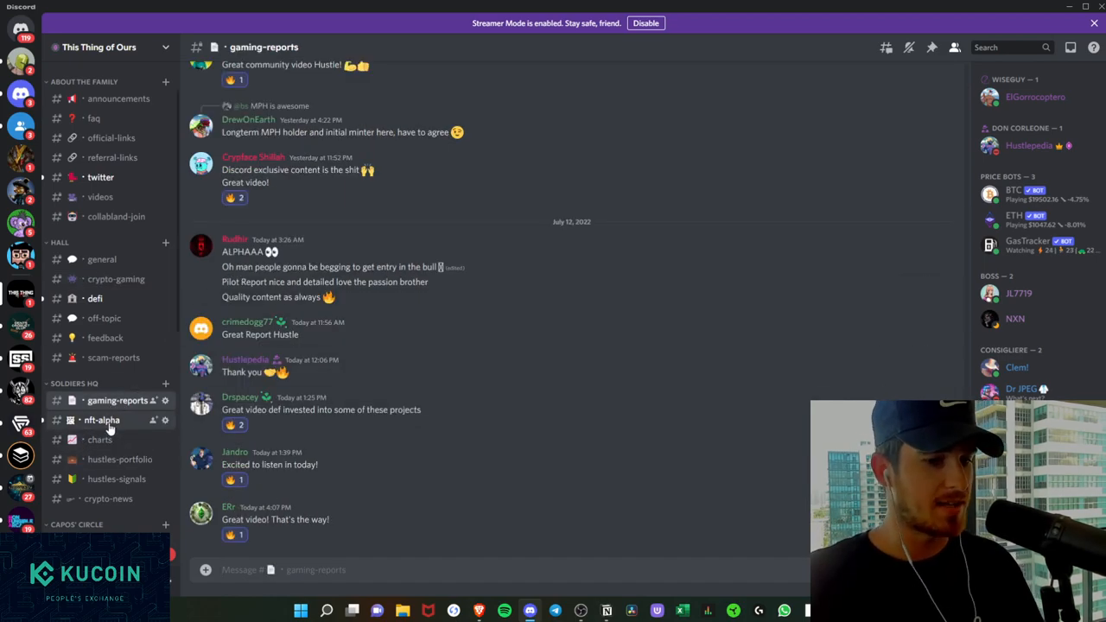
click(102, 420)
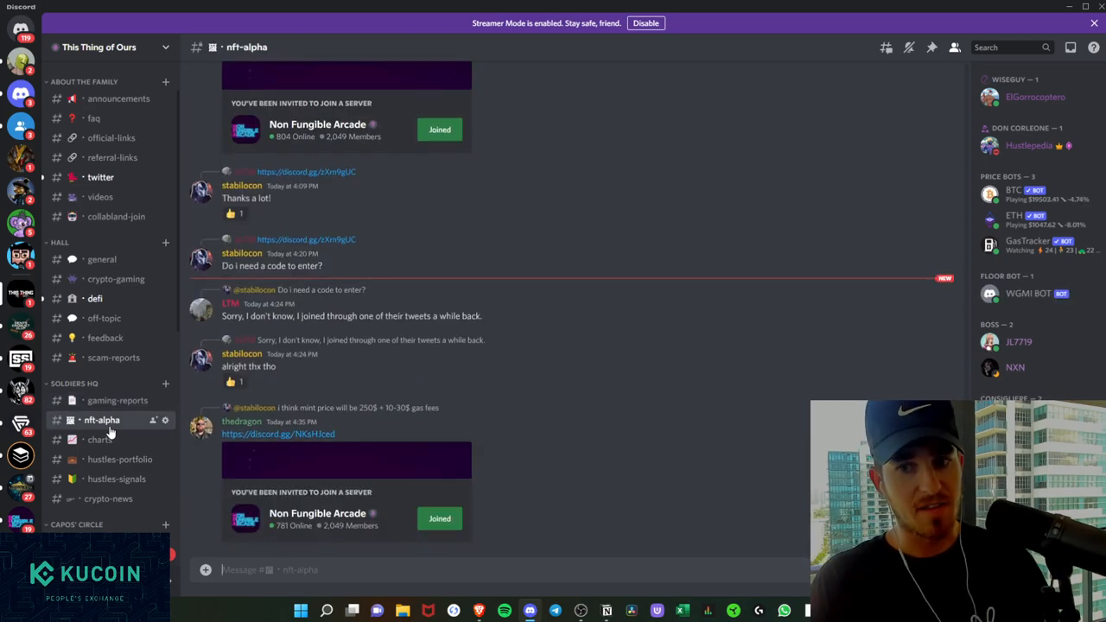
click(101, 439)
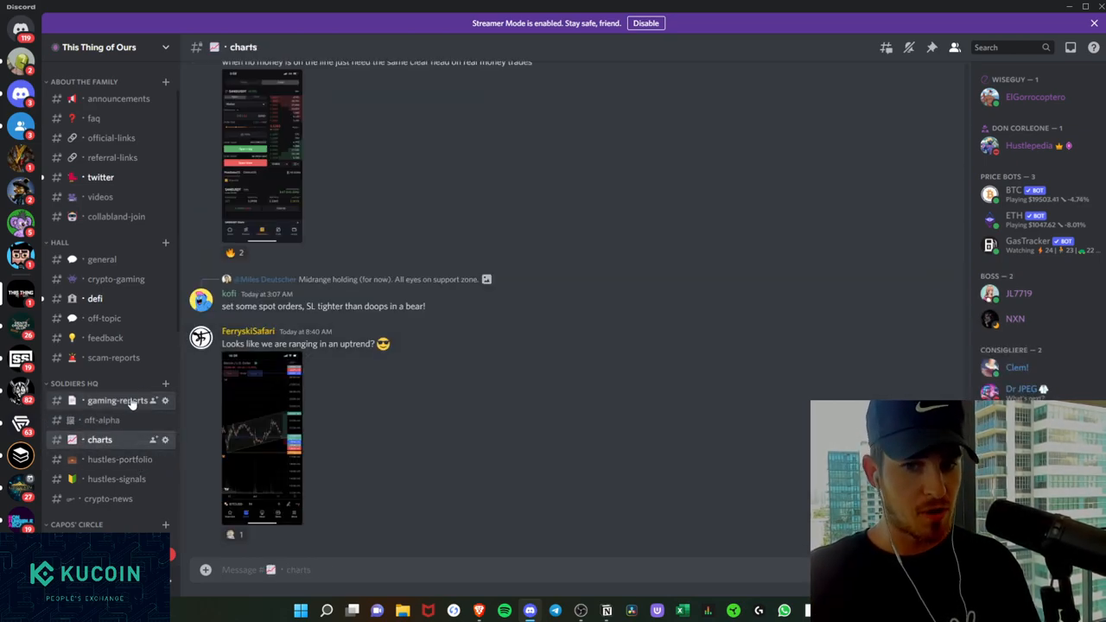
scroll(down, 3)
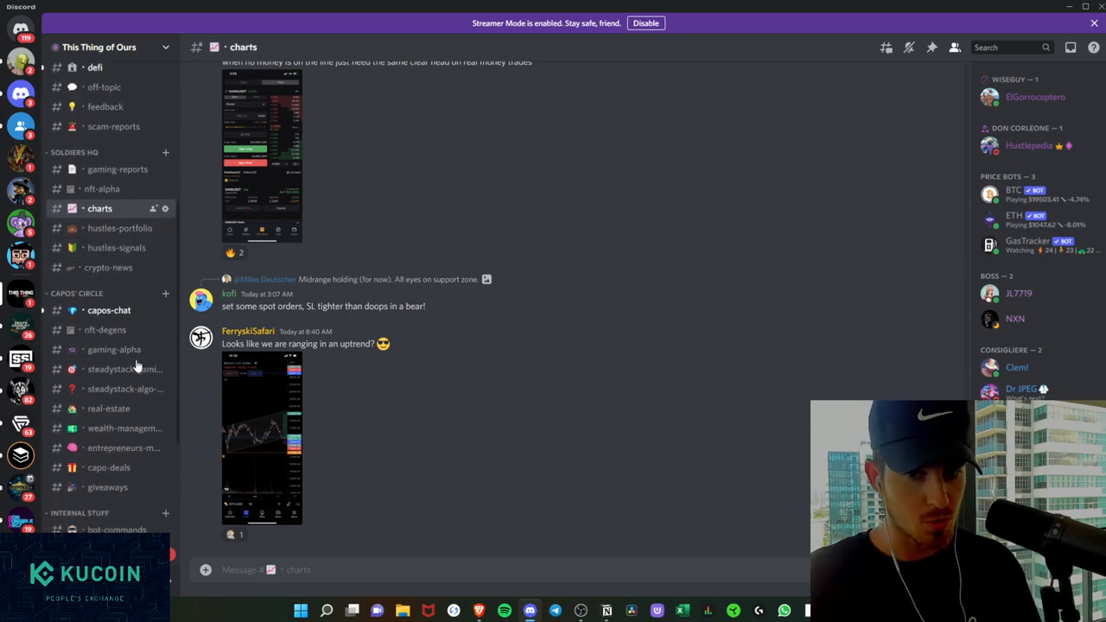
mouse_move(115, 370)
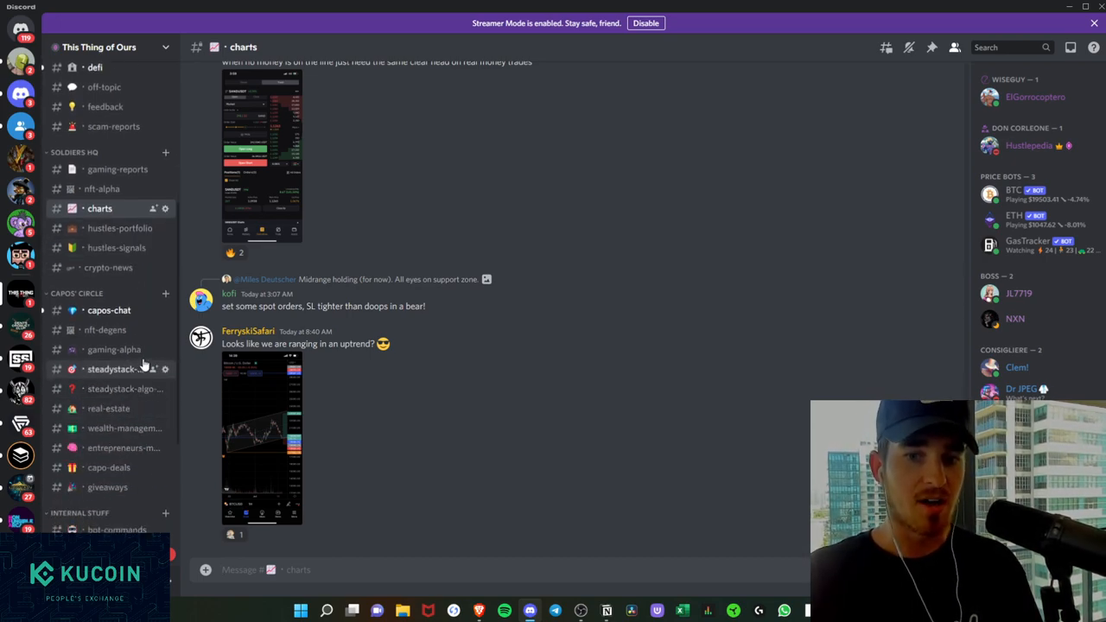